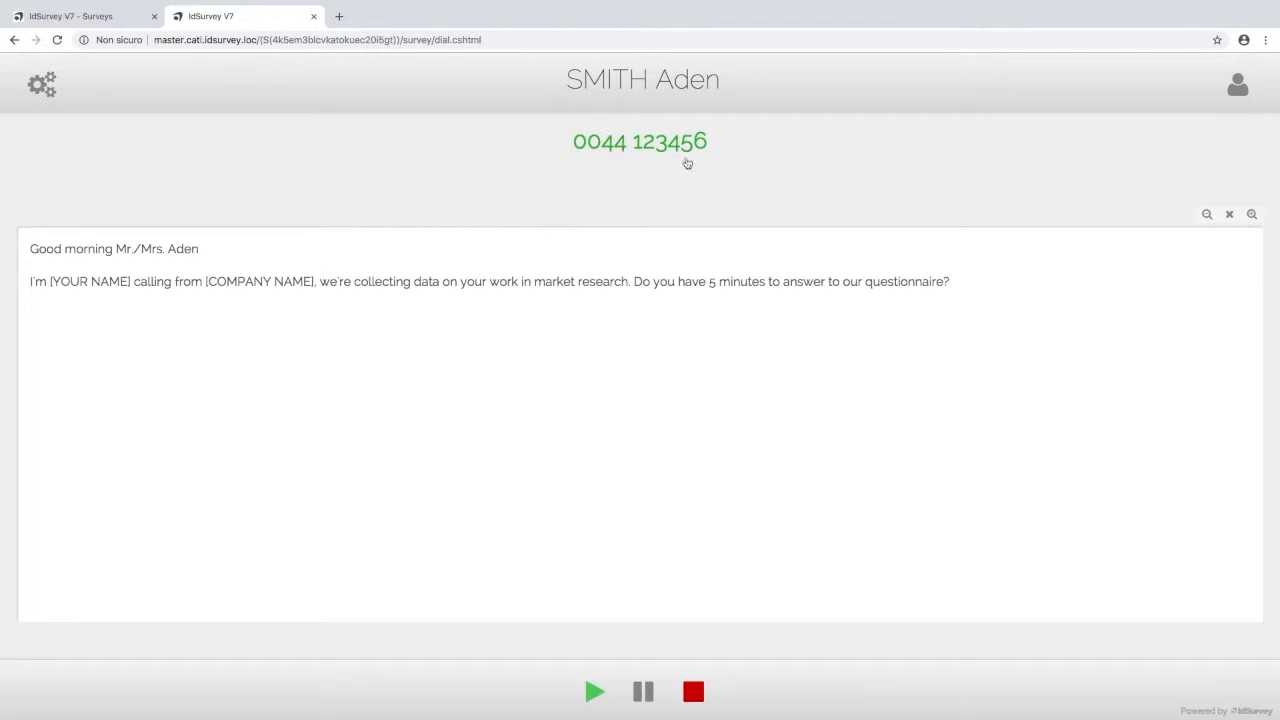
{"action": "mouse_move", "coordinate": [630, 125]}
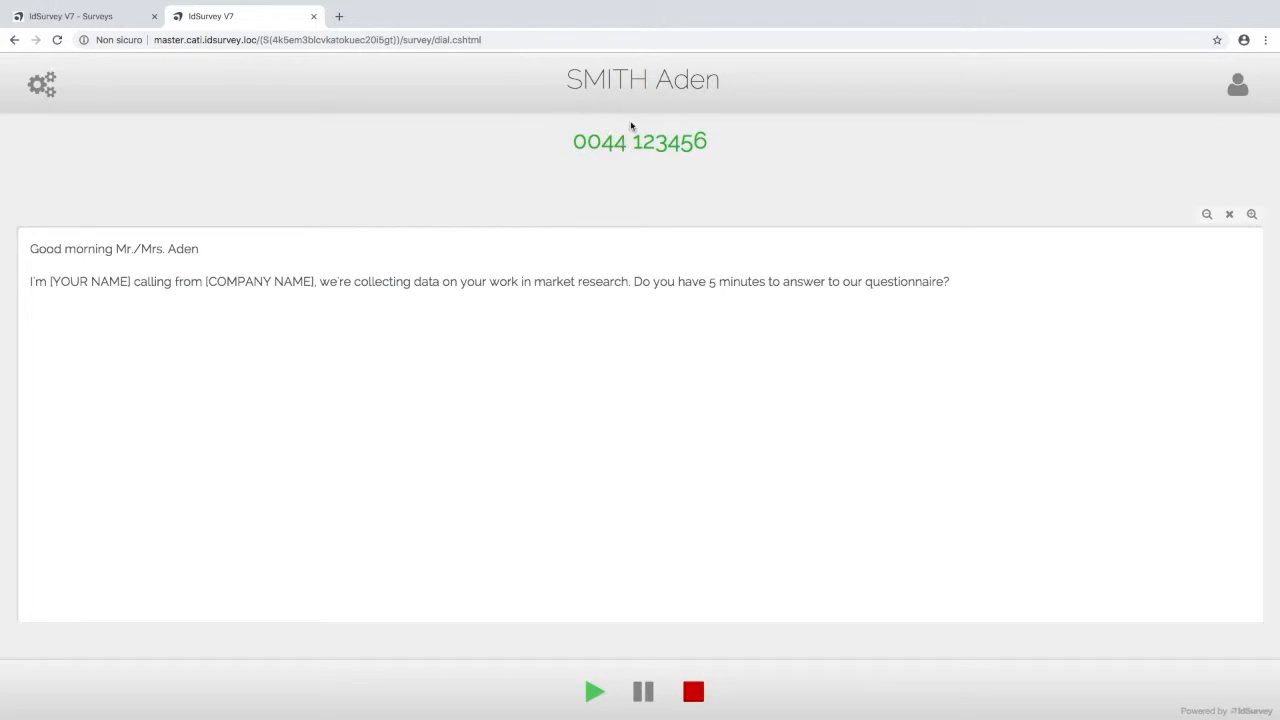
{"action": "mouse_move", "coordinate": [627, 236]}
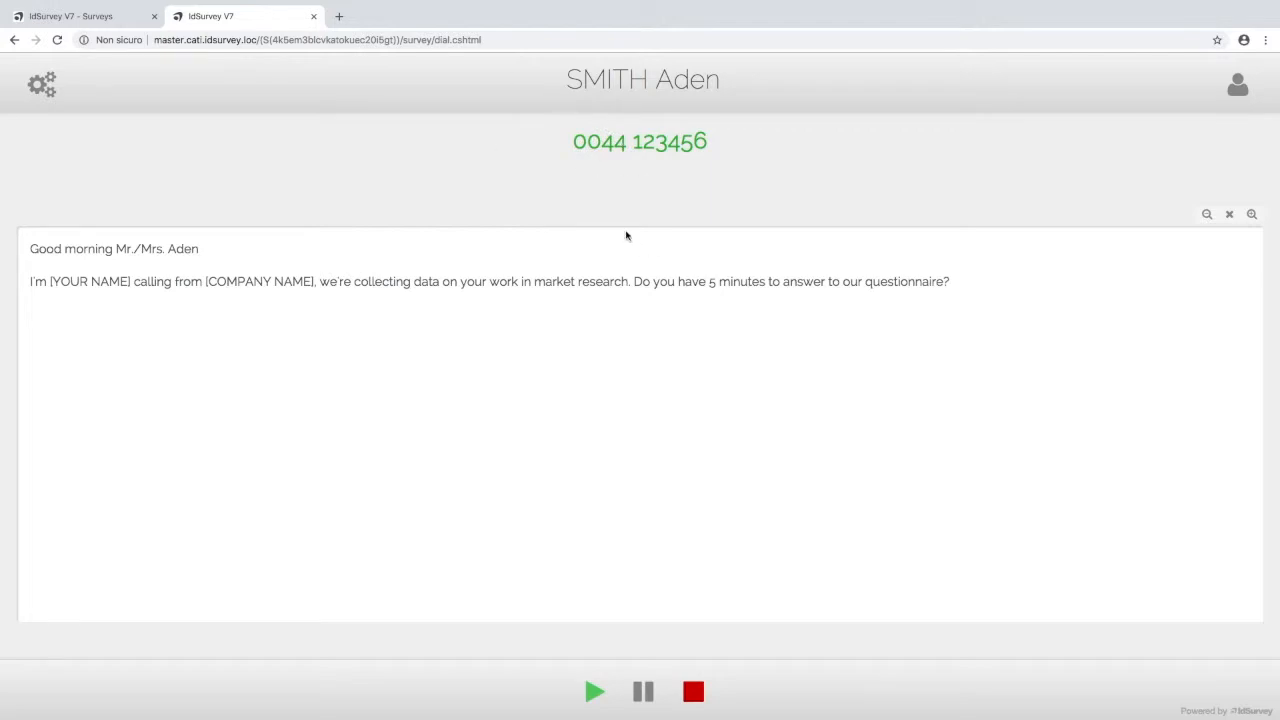